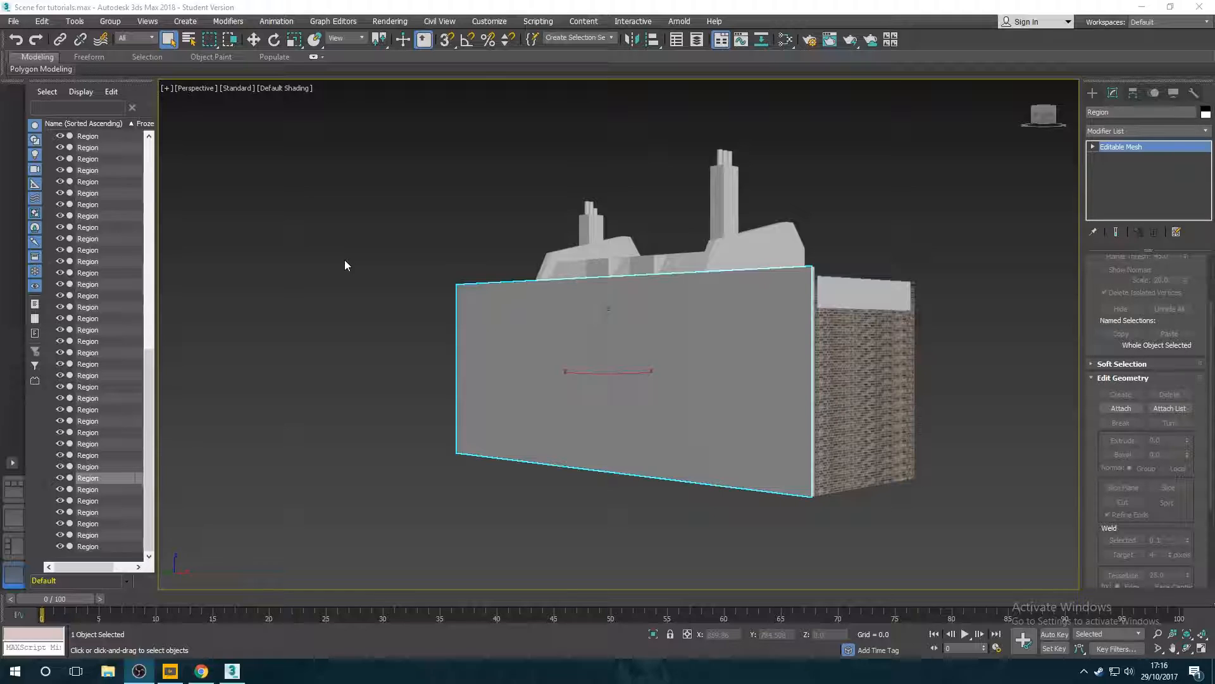
mouse_move(543, 271)
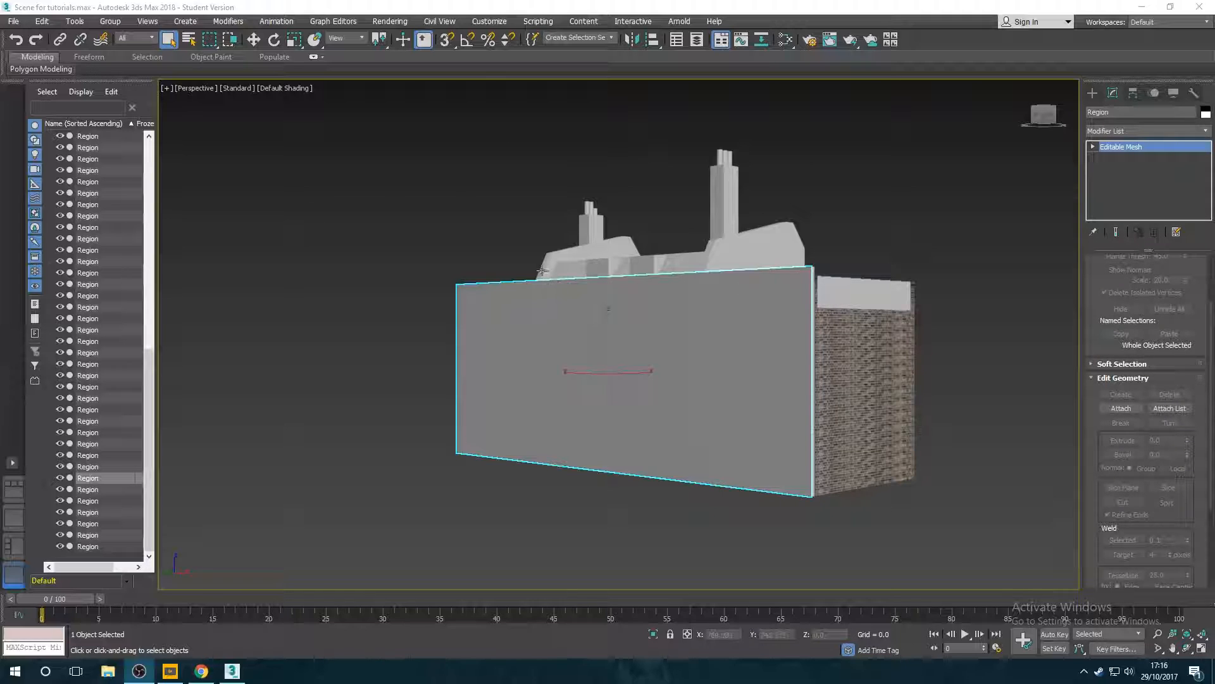
Step: Deselect everything in the scene before starting the new wall material
left_click(512, 201)
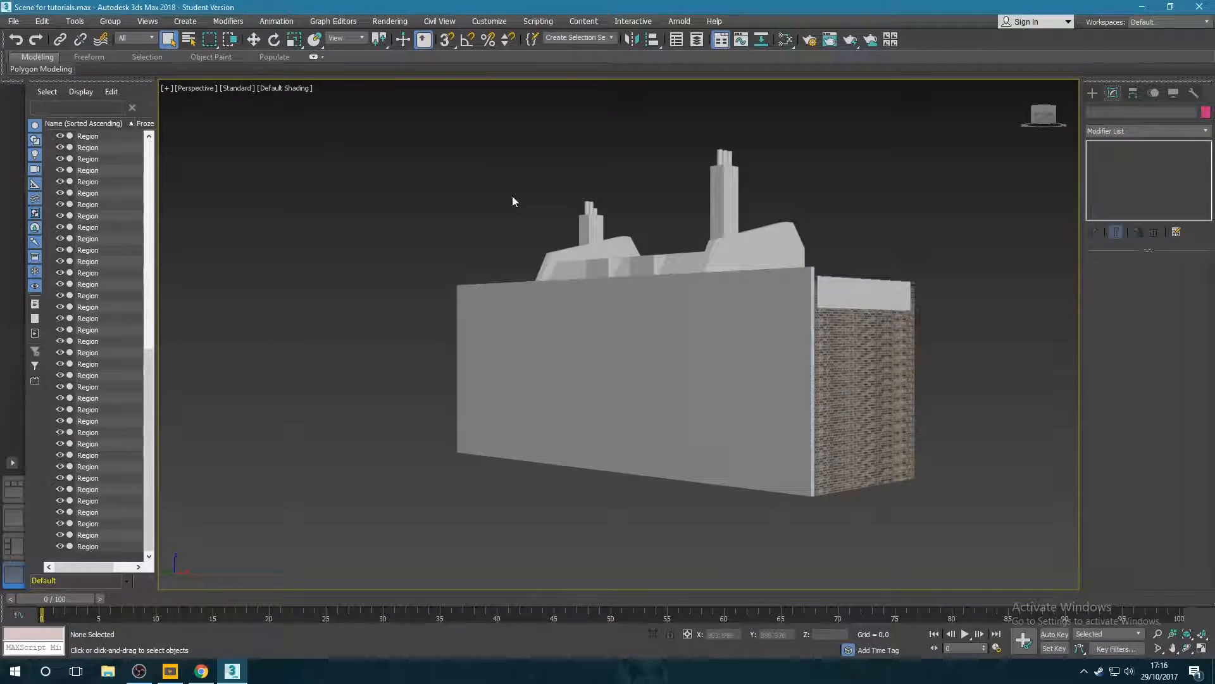
mouse_move(785, 39)
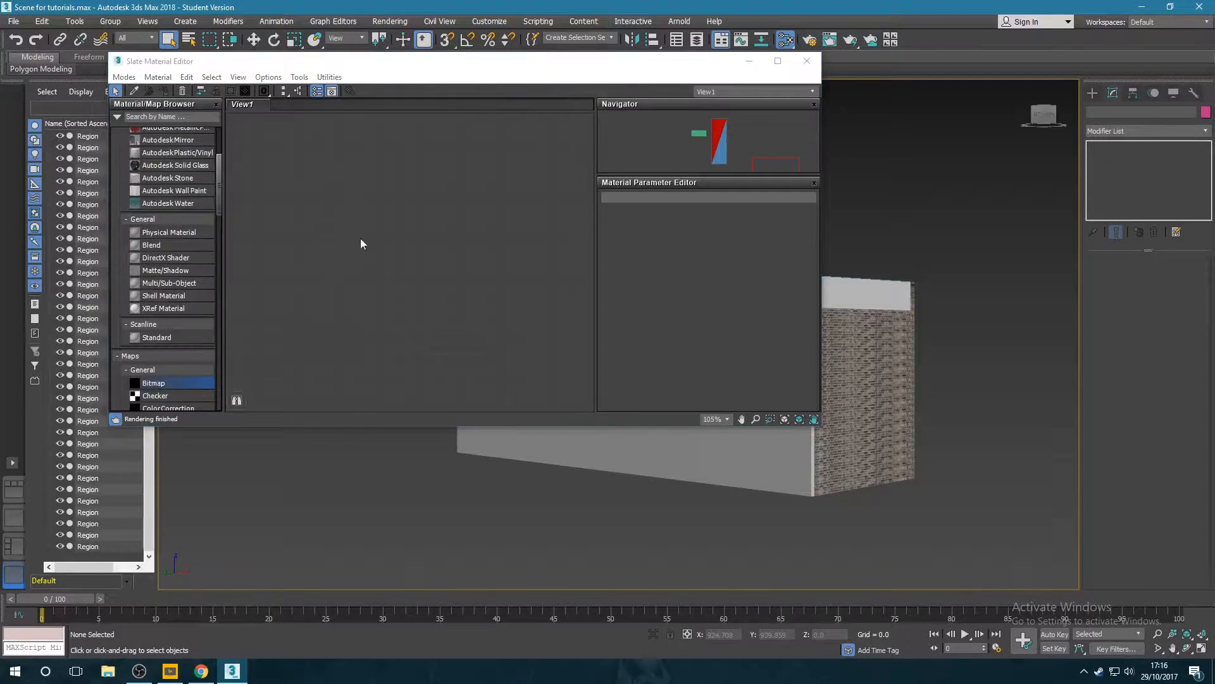
Step: Add a Bitmap node loaded with 'Georgian houses facade.jpg' beside the Physical Material
double_click(153, 382)
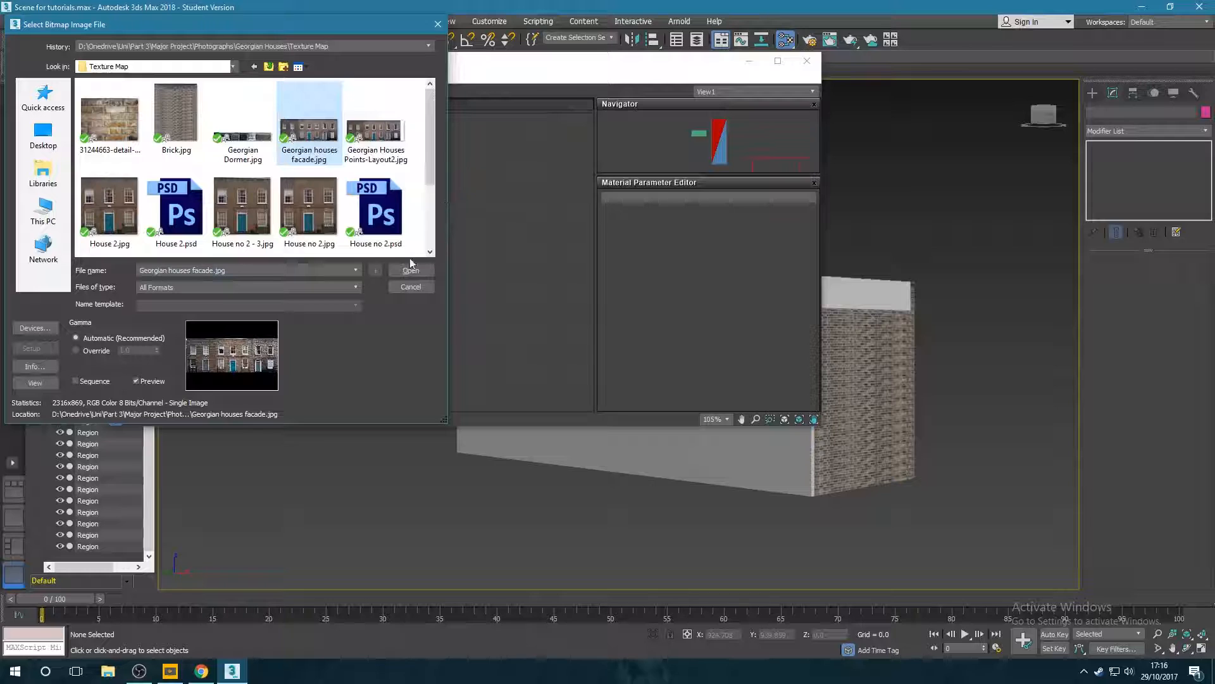
left_click(410, 271)
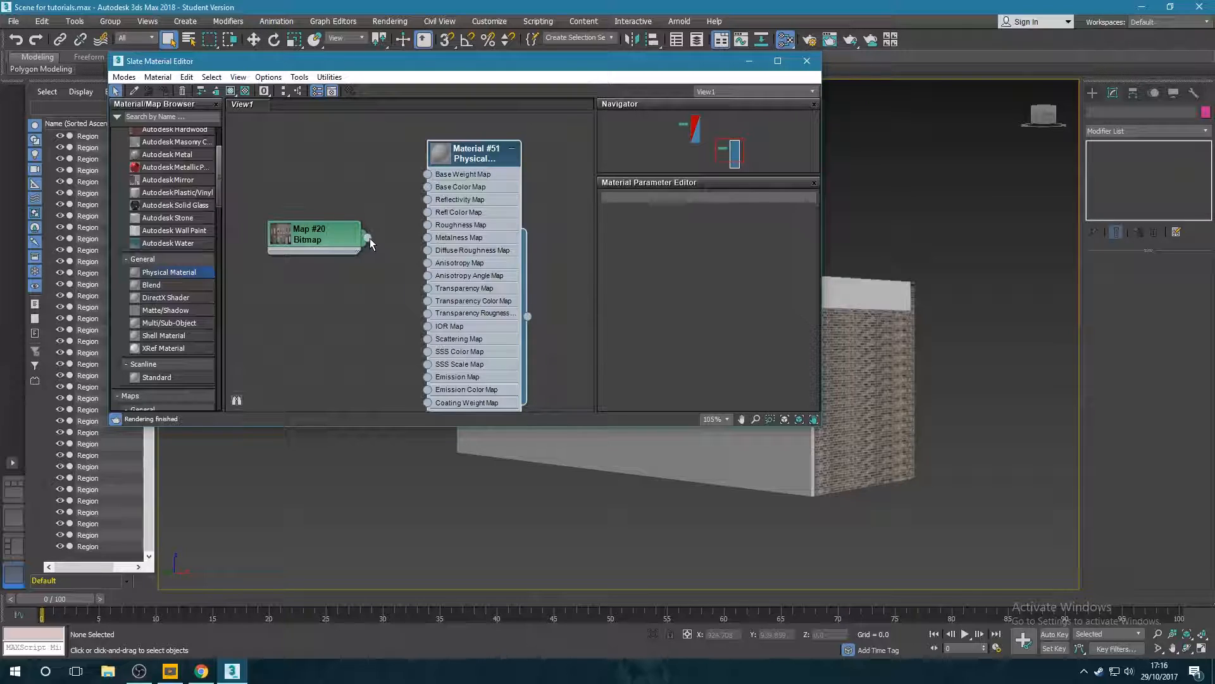
Step: Wire the facade bitmap into the Physical Material's Base Color Map input
left_click_drag(367, 238, 413, 209)
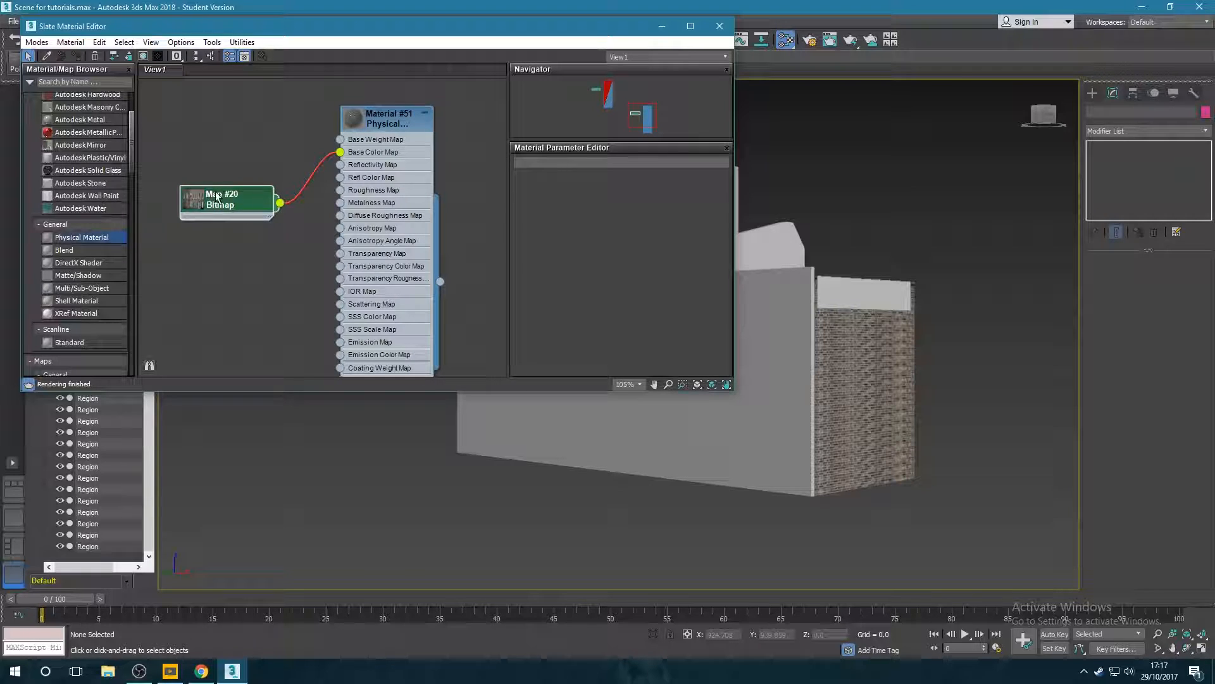
mouse_move(95, 56)
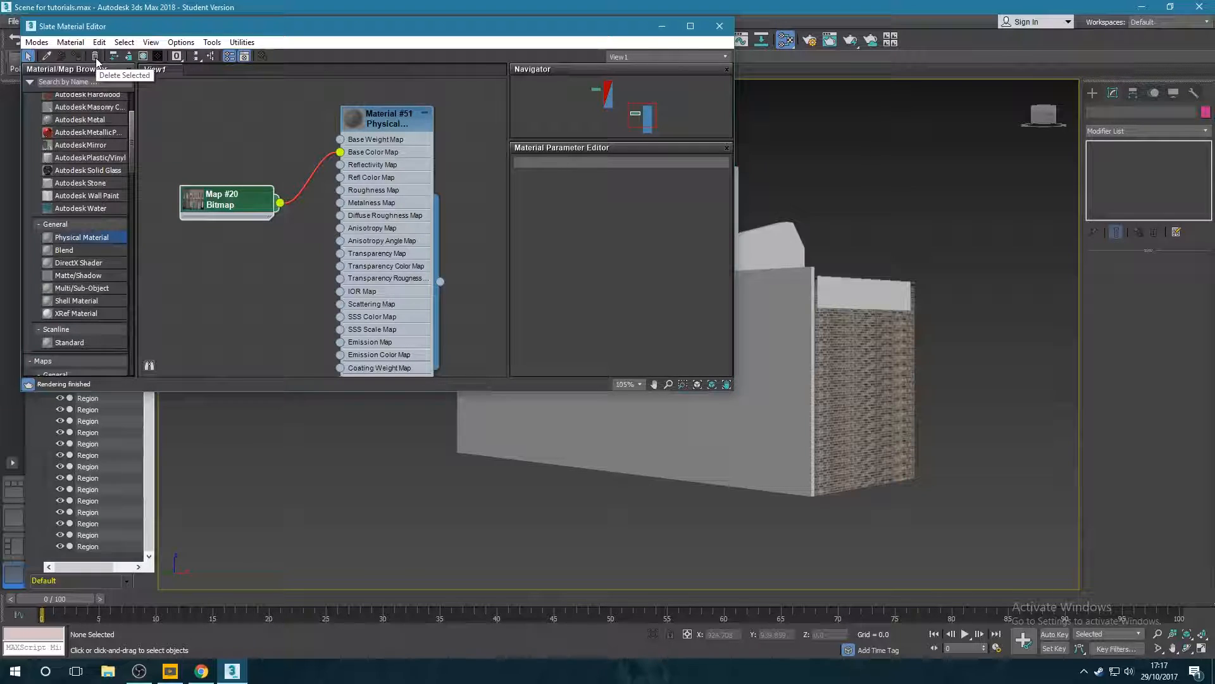
mouse_move(457, 215)
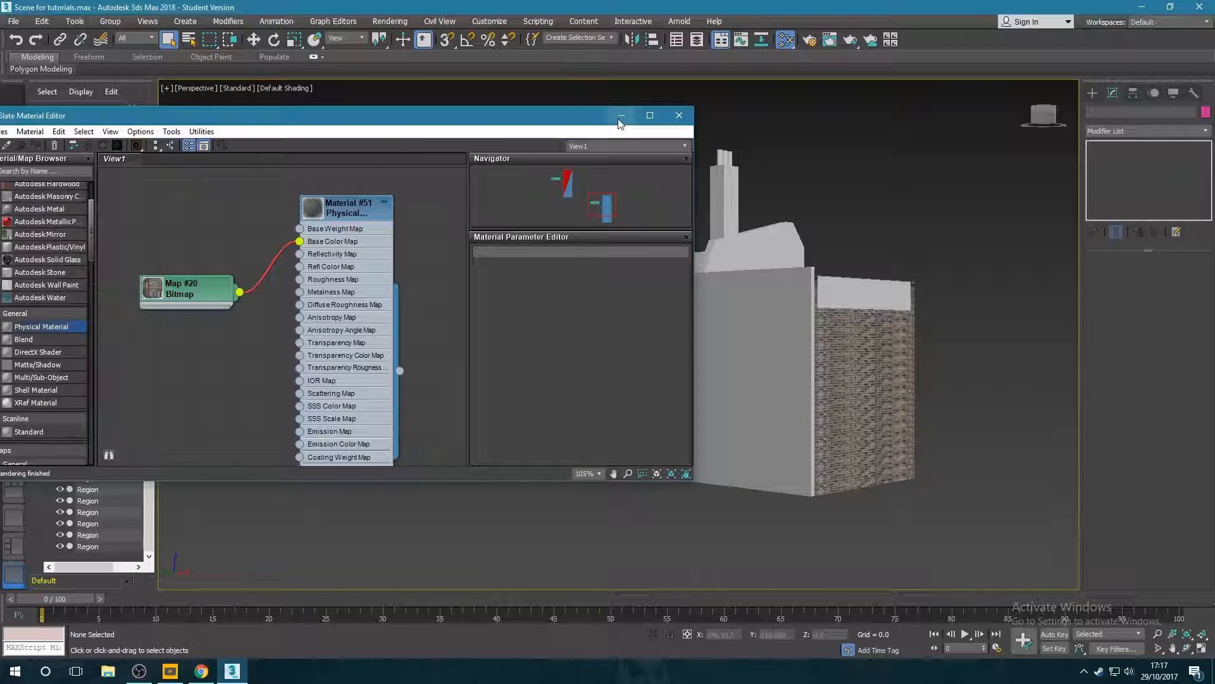
Step: Minimize the editor and show Realistic Materials with Maps so the facade appears on the wall
left_click(678, 115)
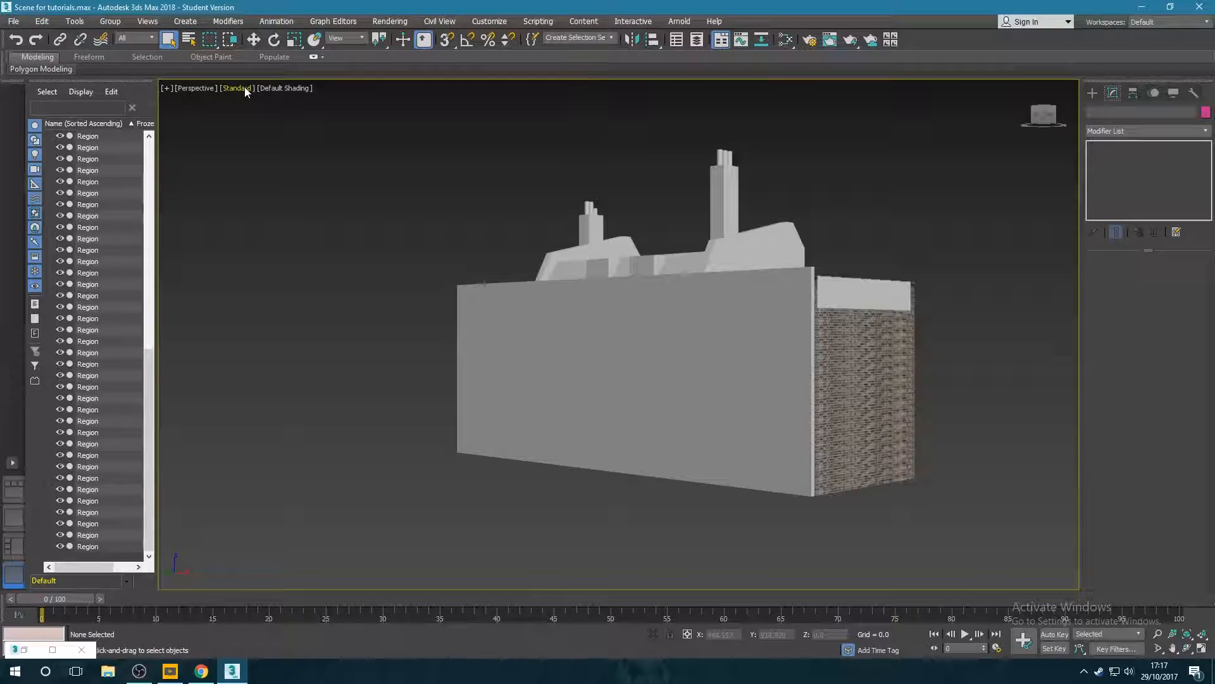
left_click(237, 88)
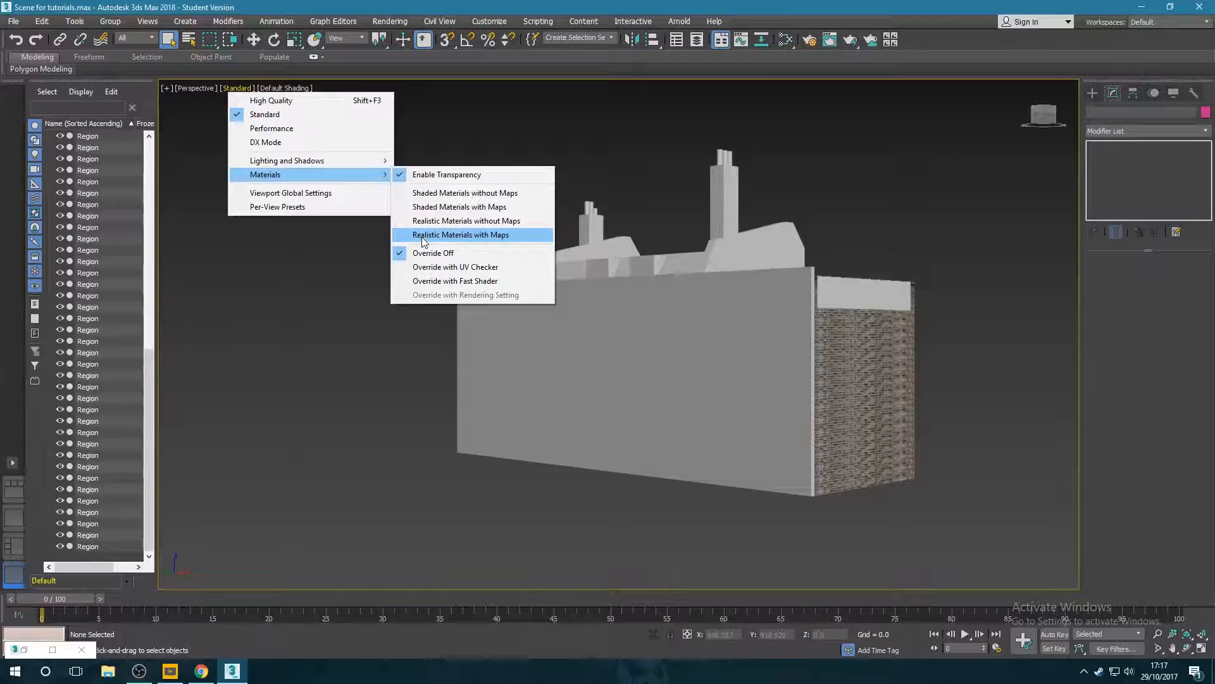
left_click(461, 234)
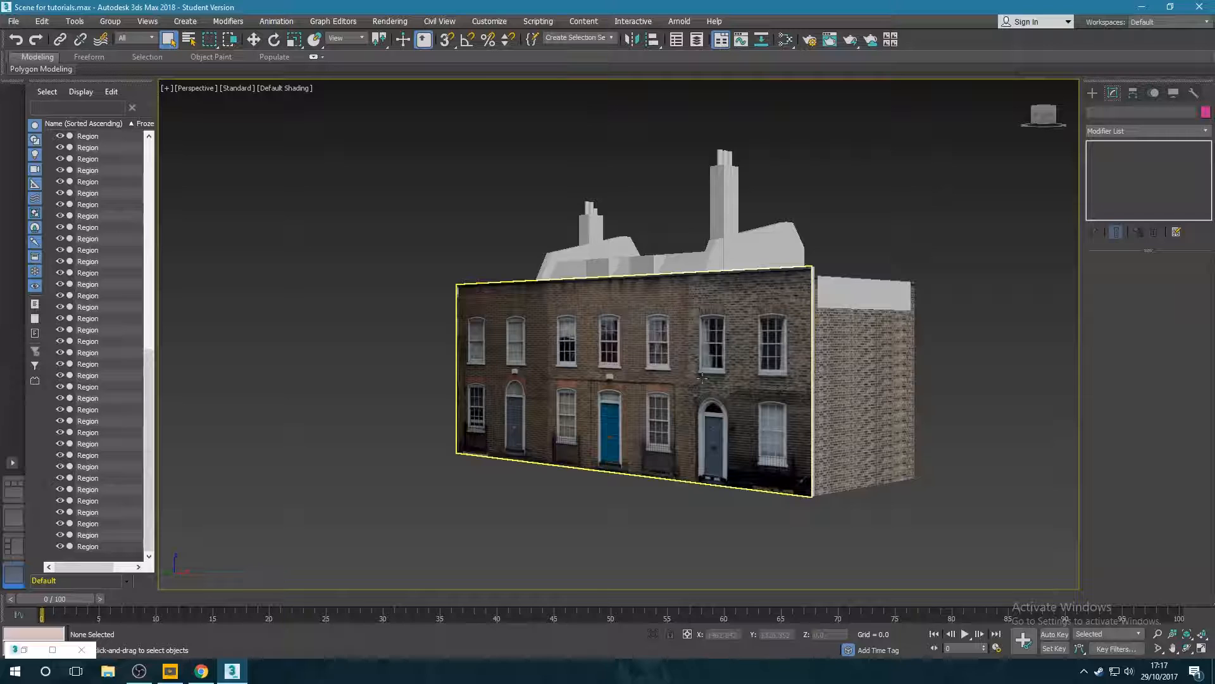
left_click(931, 292)
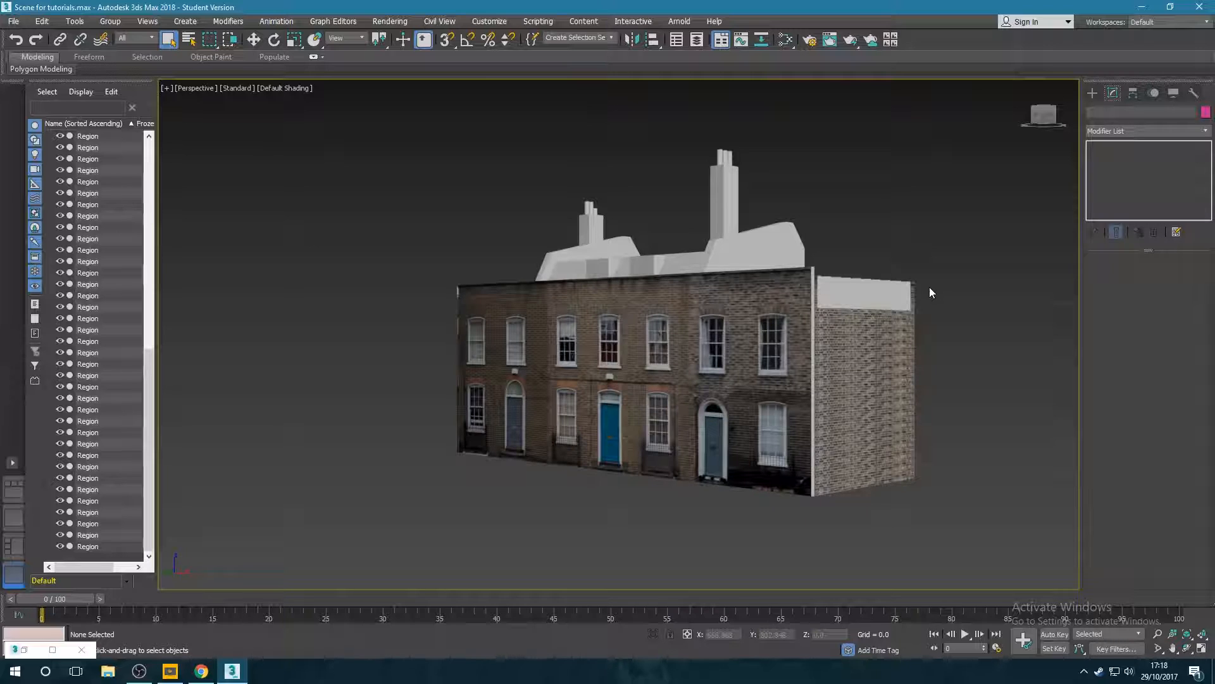
Step: Apply a UVW Map modifier to the front wall
left_click(702, 365)
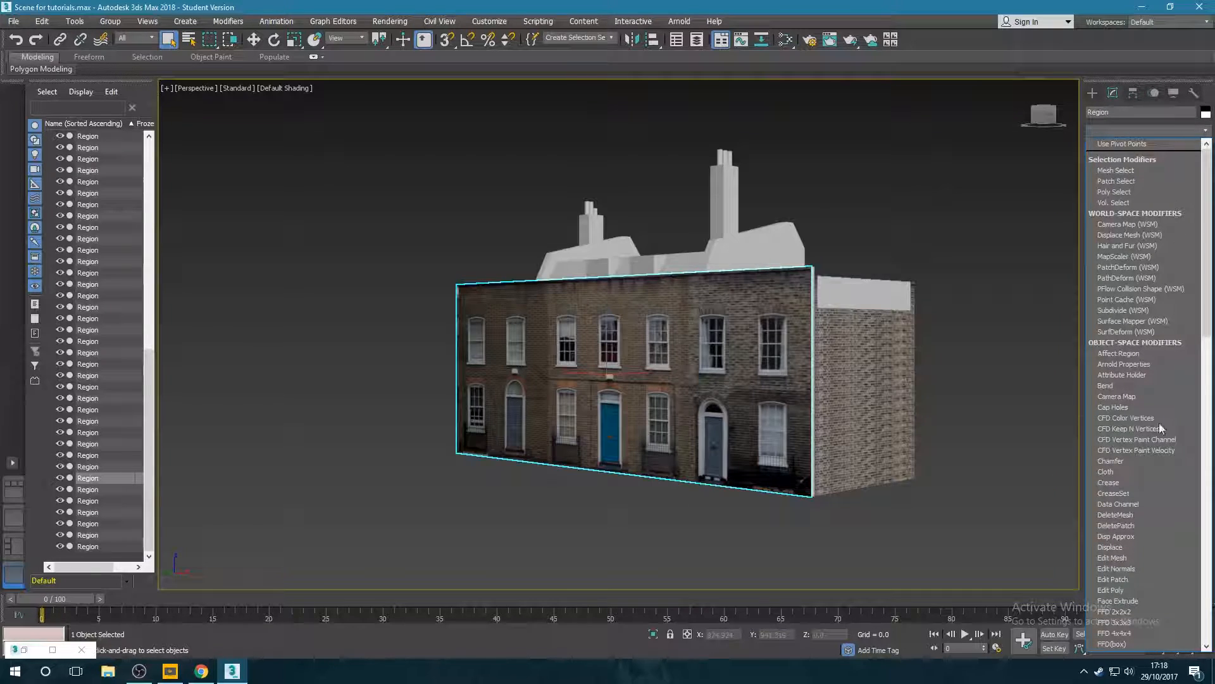
scroll("down", 3)
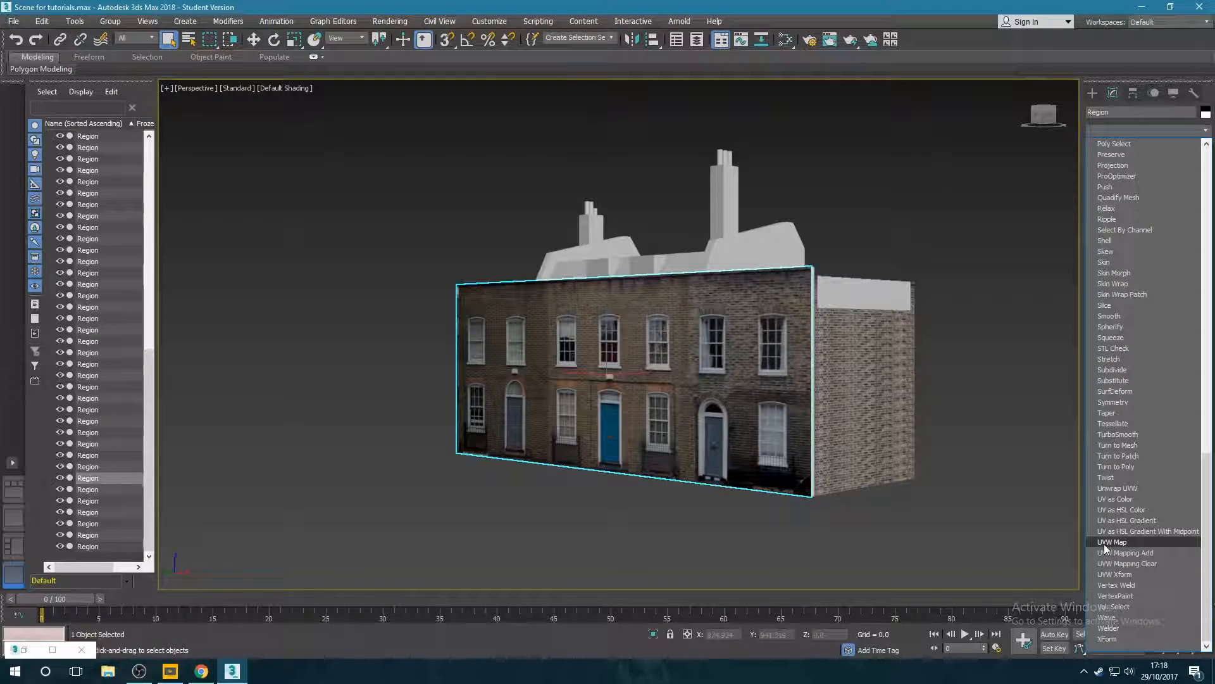
left_click(1113, 542)
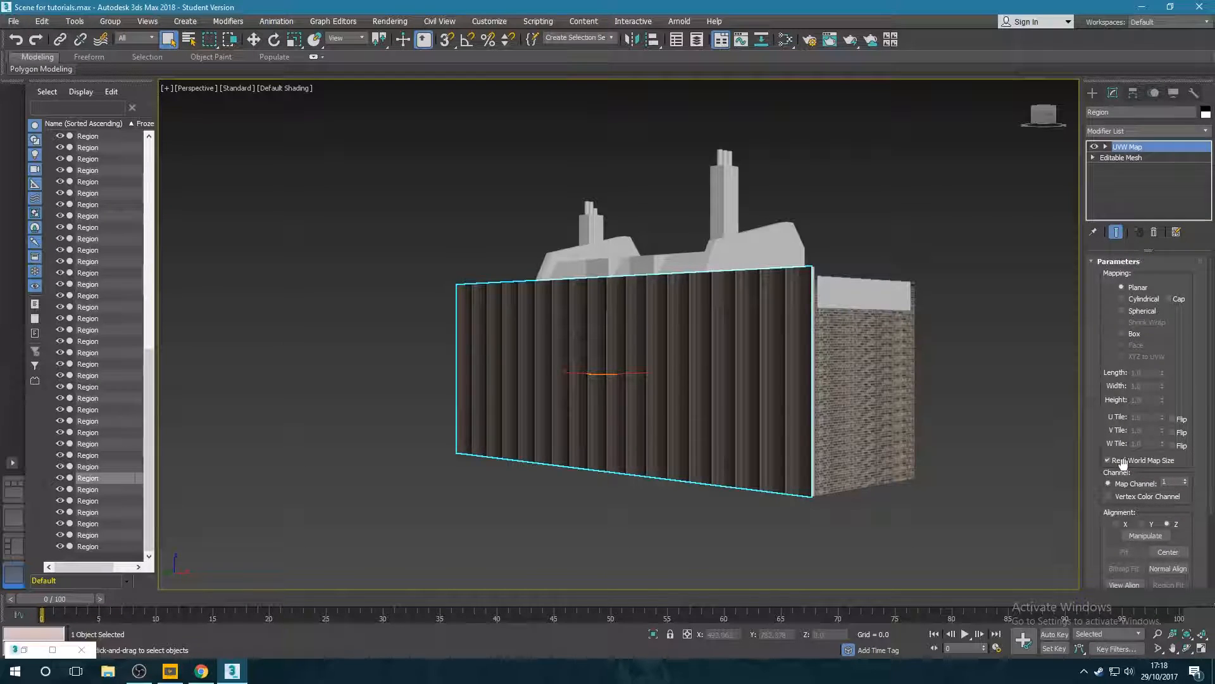
Step: Disable Real-World Map Size, align the map to Y and Fit it to the wall (length 7.05)
left_click(1109, 459)
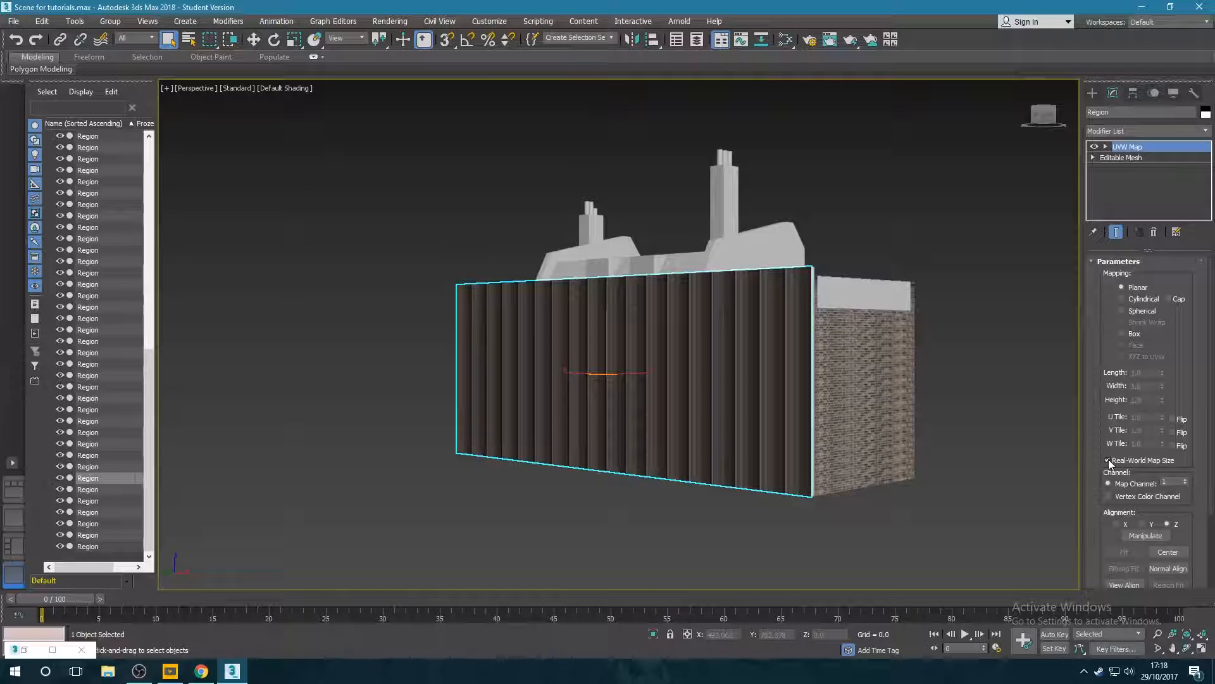
left_click(1107, 460)
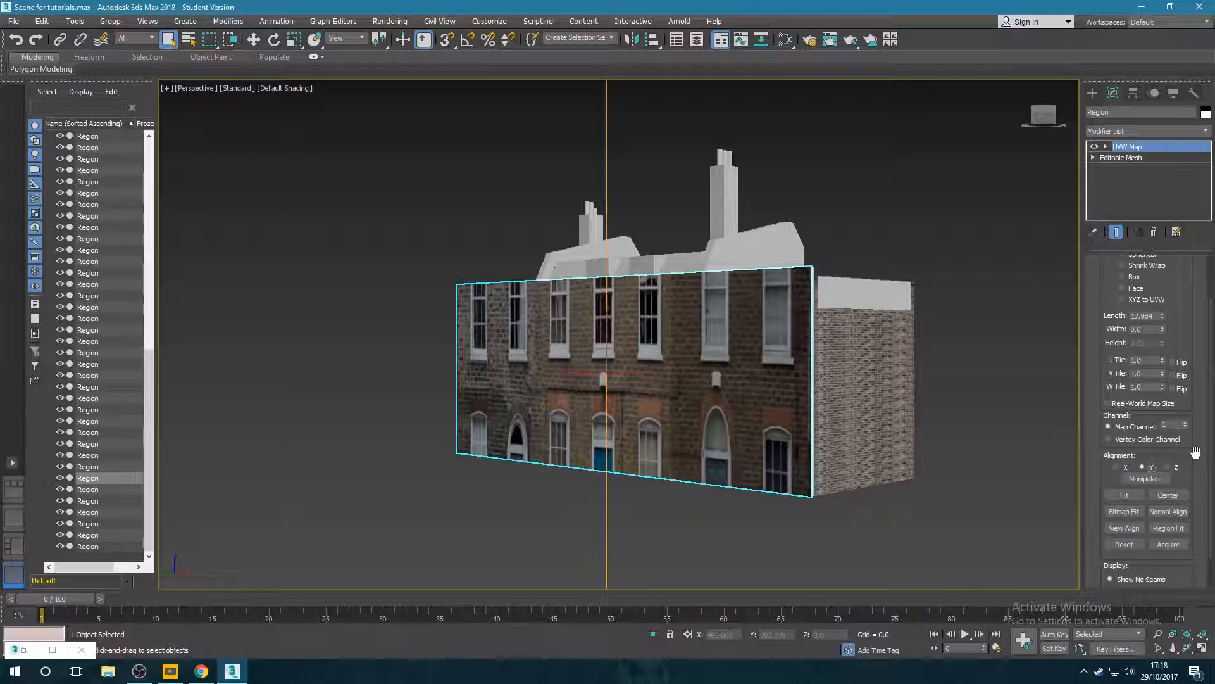
left_click(1125, 468)
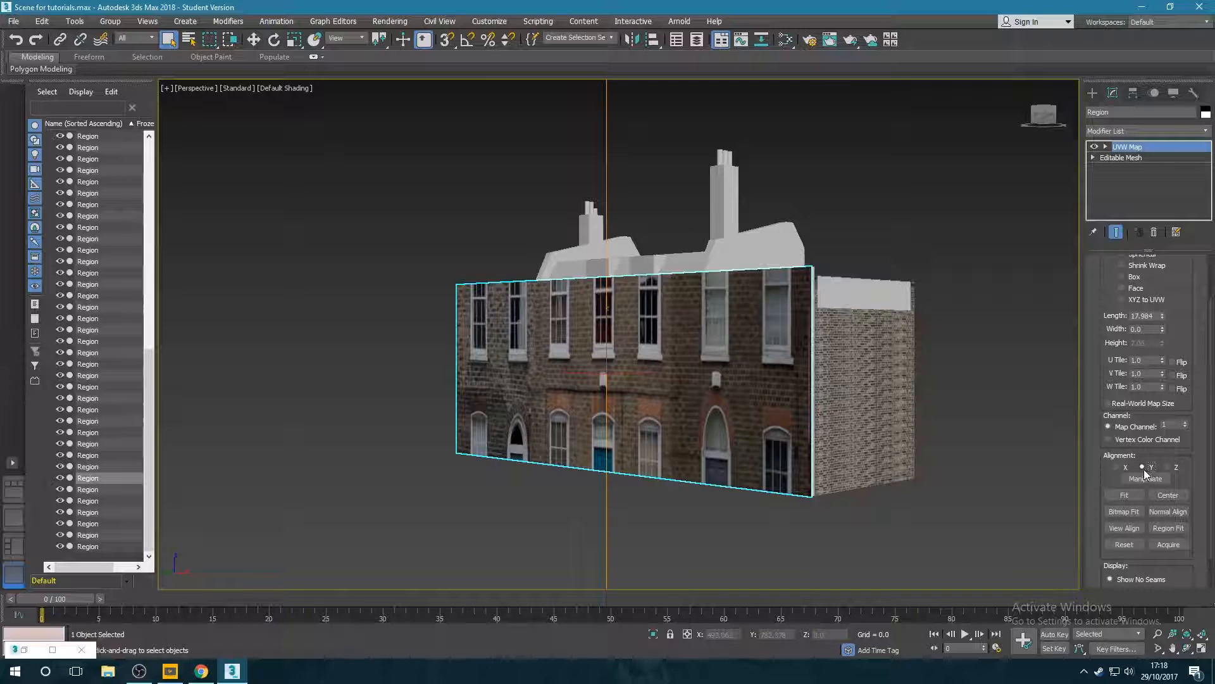
left_click(1123, 495)
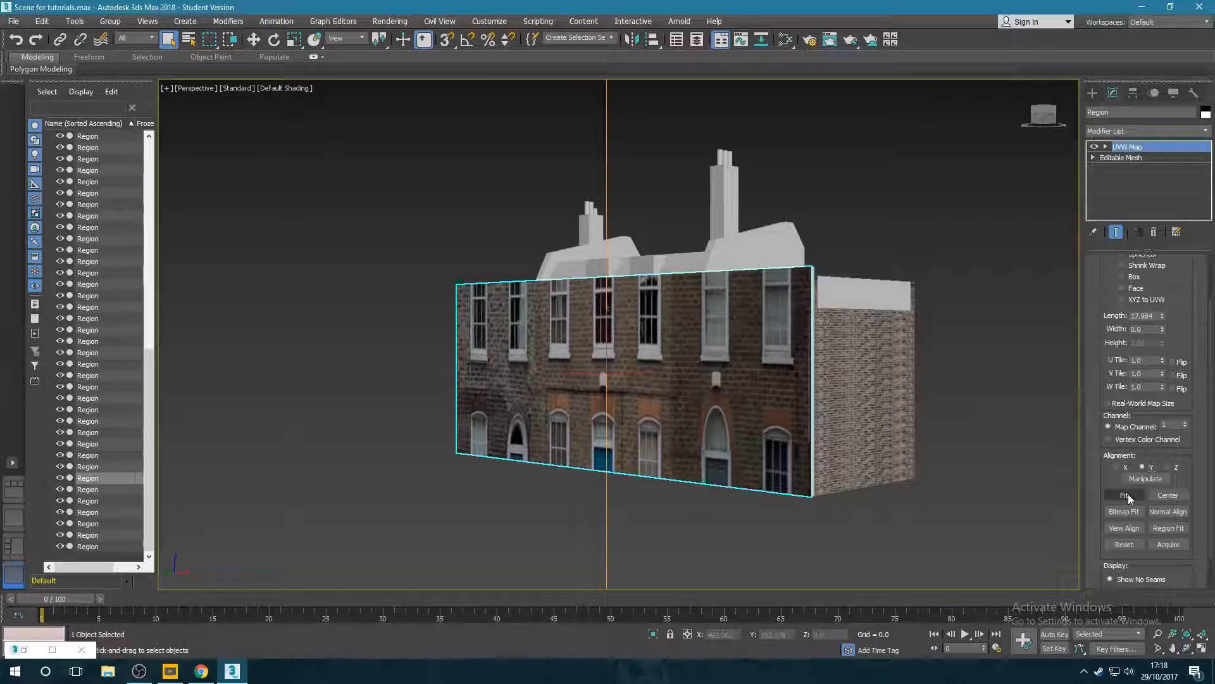
left_click(1123, 495)
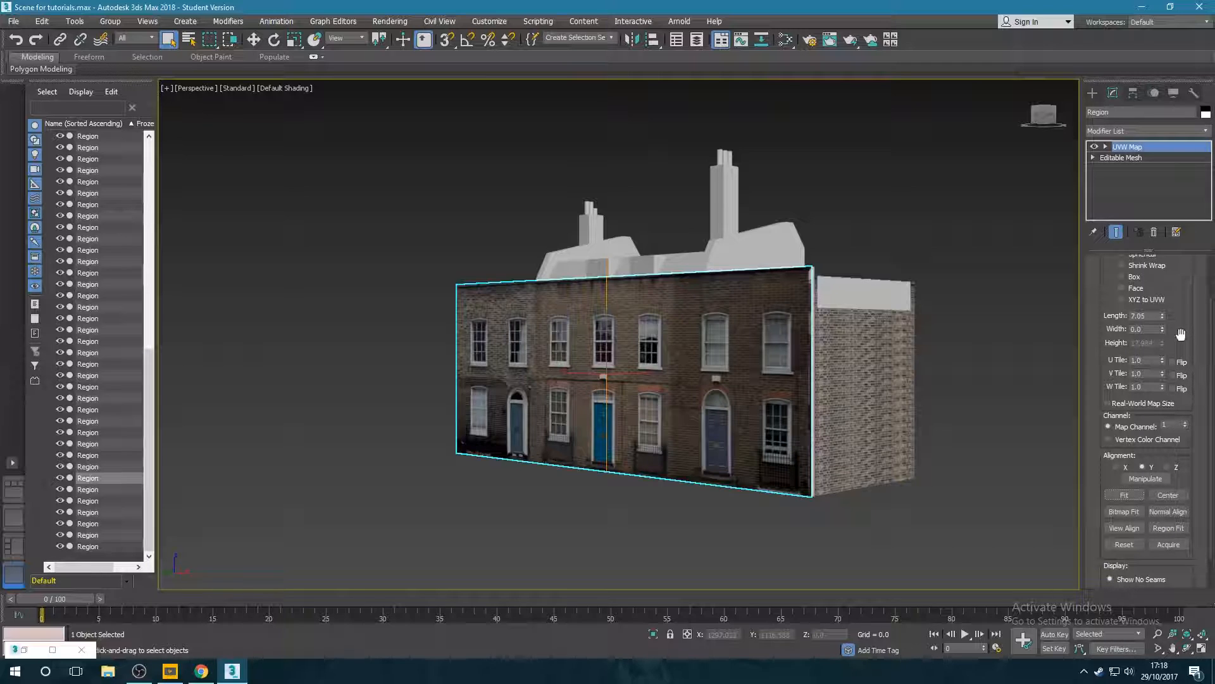
left_click(1171, 374)
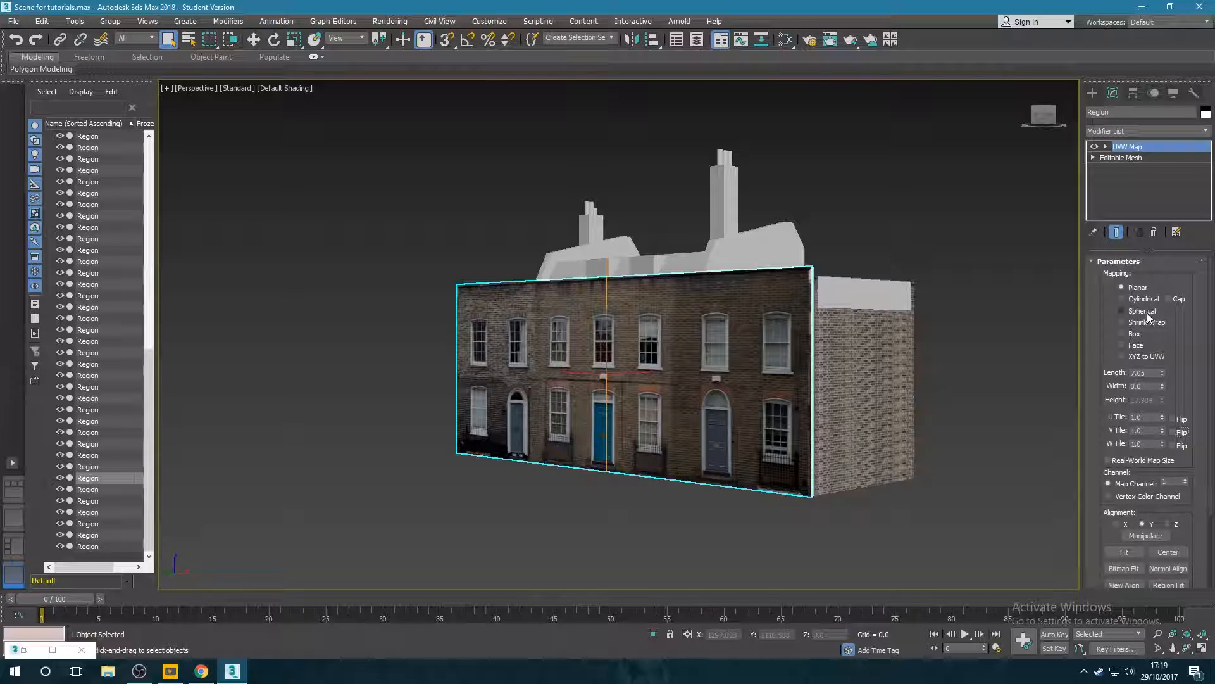
left_click(1121, 299)
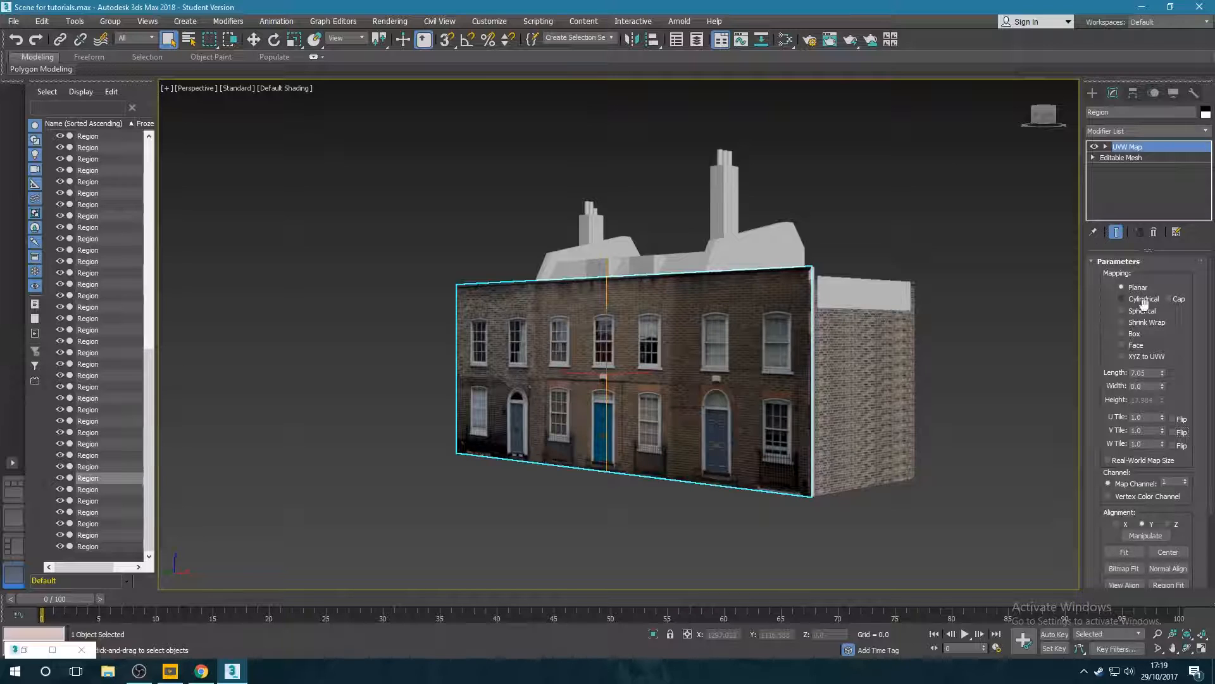
scroll("down", 3)
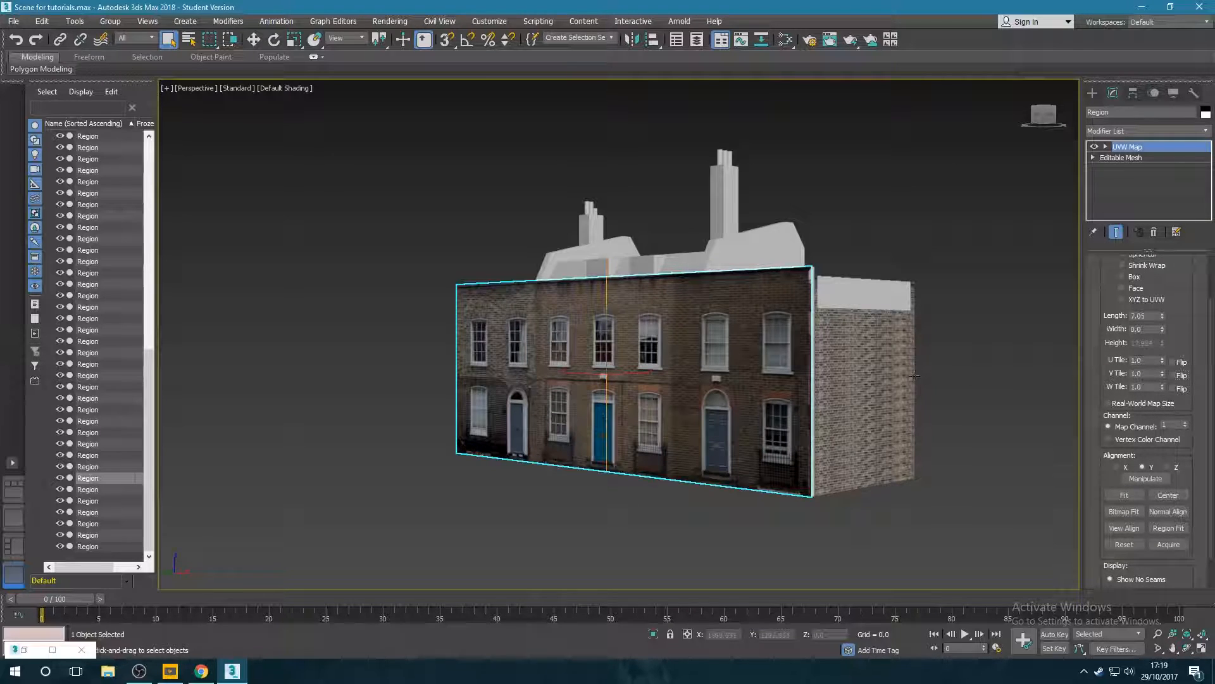